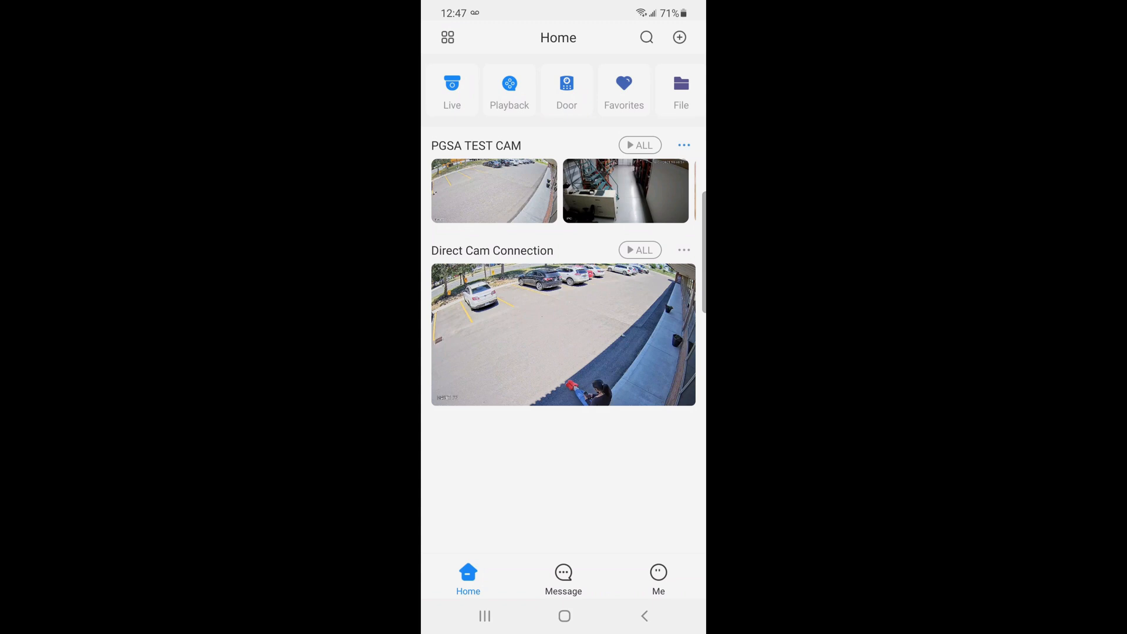
# Step: Open PGSA TEST CAM's Device Details from its options menu to reach notification settings
pyautogui.click(682, 145)
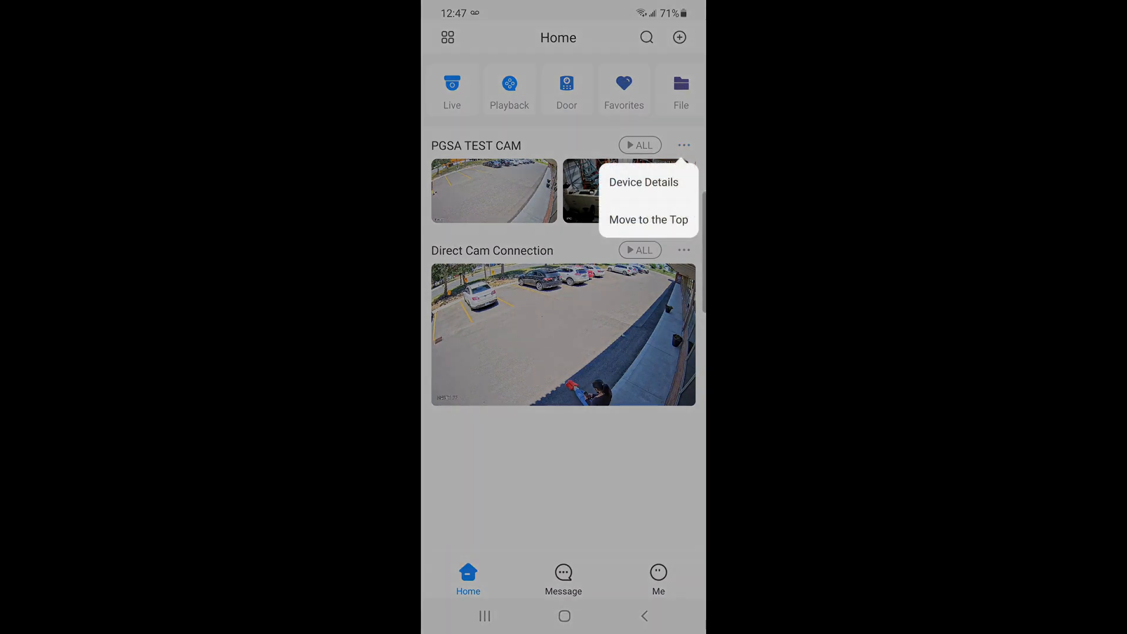
pyautogui.click(643, 181)
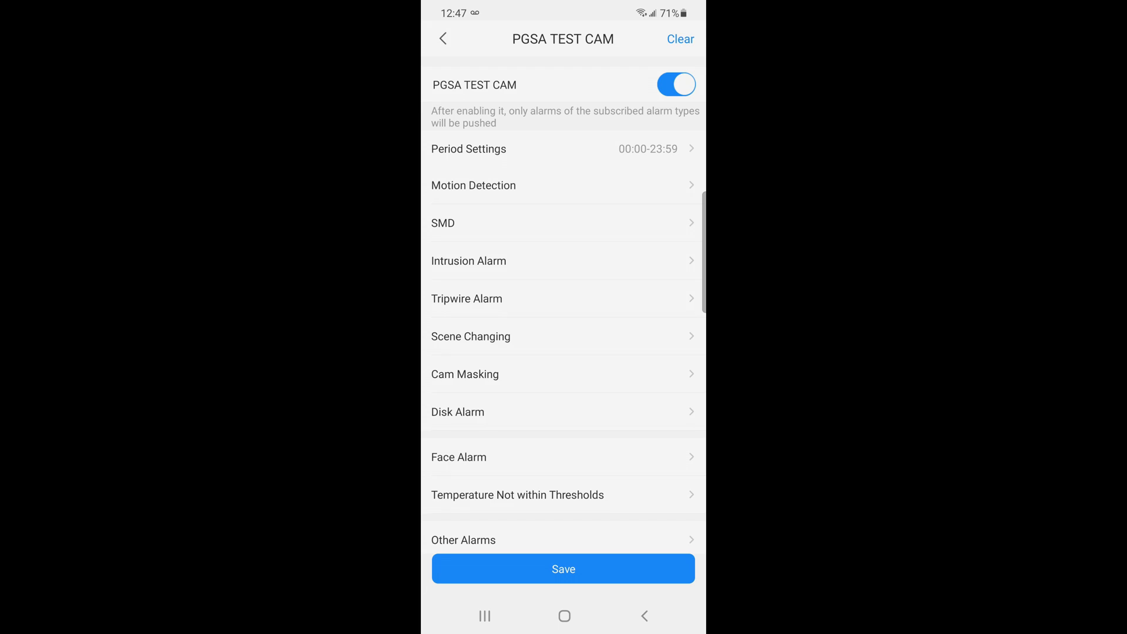
# Step: Tick channel N45DL7Z under SMD Human and Vehicle detection, then save the subscriptions
pyautogui.click(563, 223)
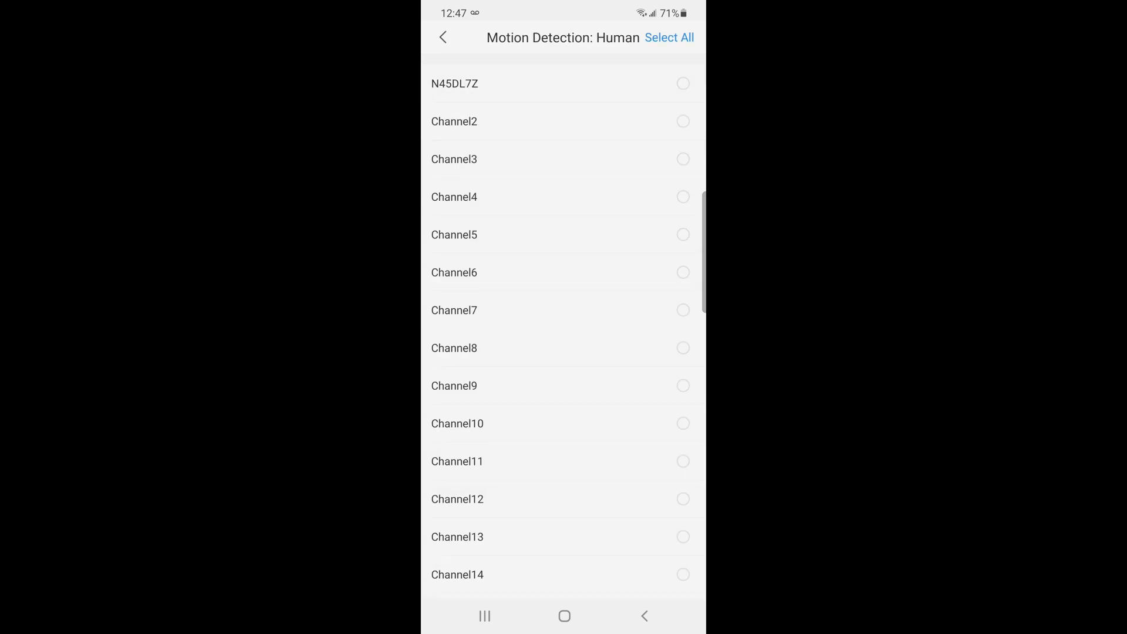
pyautogui.click(682, 83)
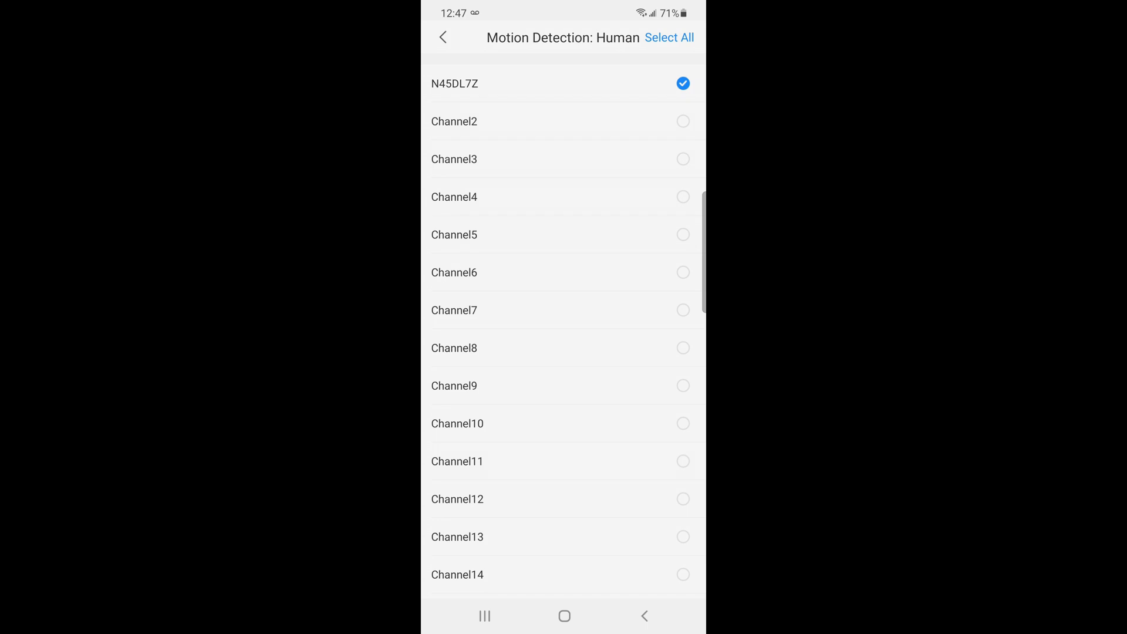
pyautogui.click(444, 36)
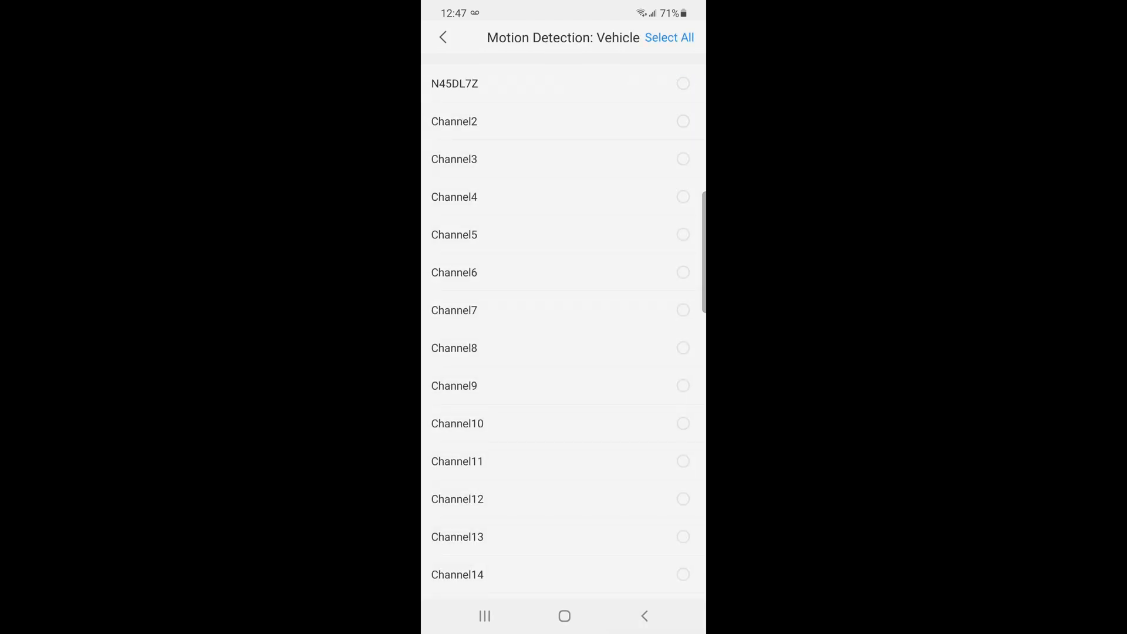
pyautogui.click(682, 84)
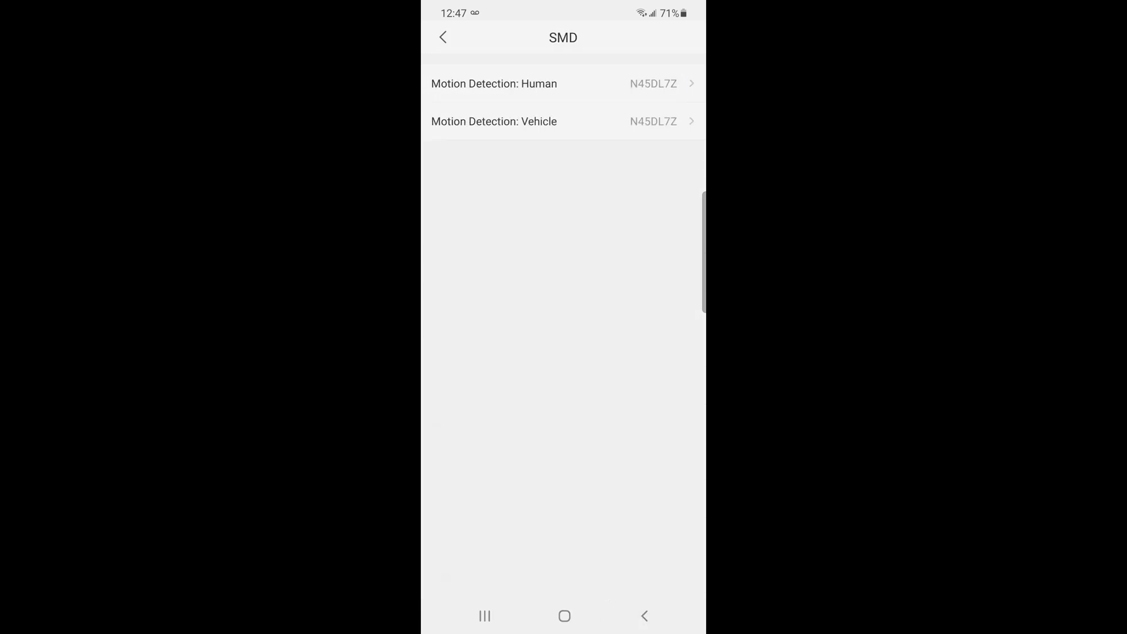
pyautogui.click(442, 38)
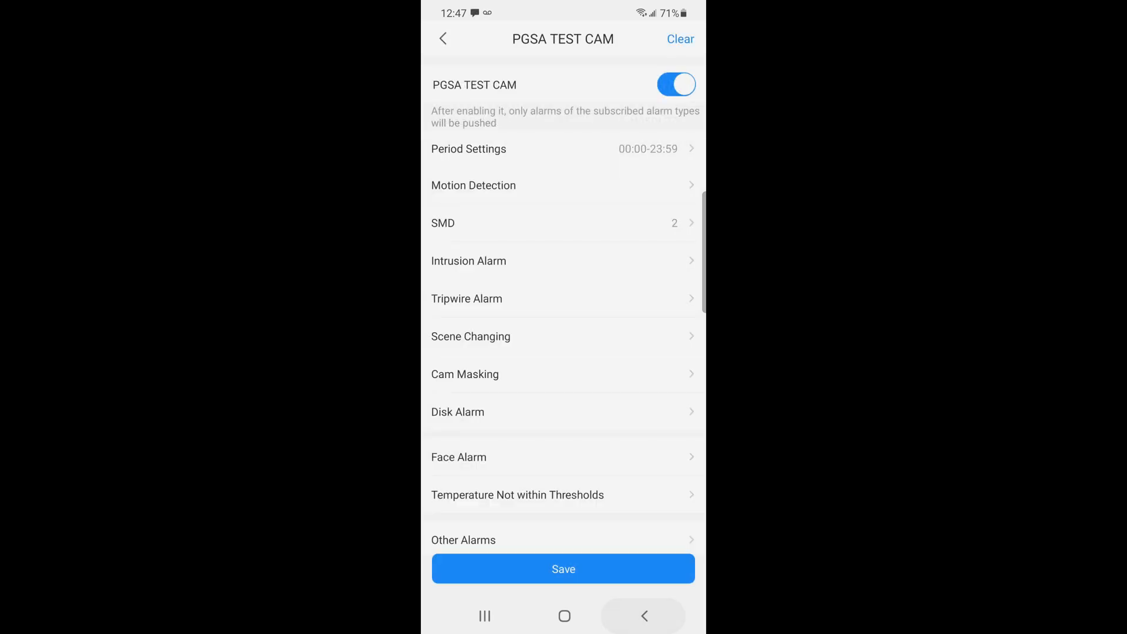
pyautogui.click(563, 569)
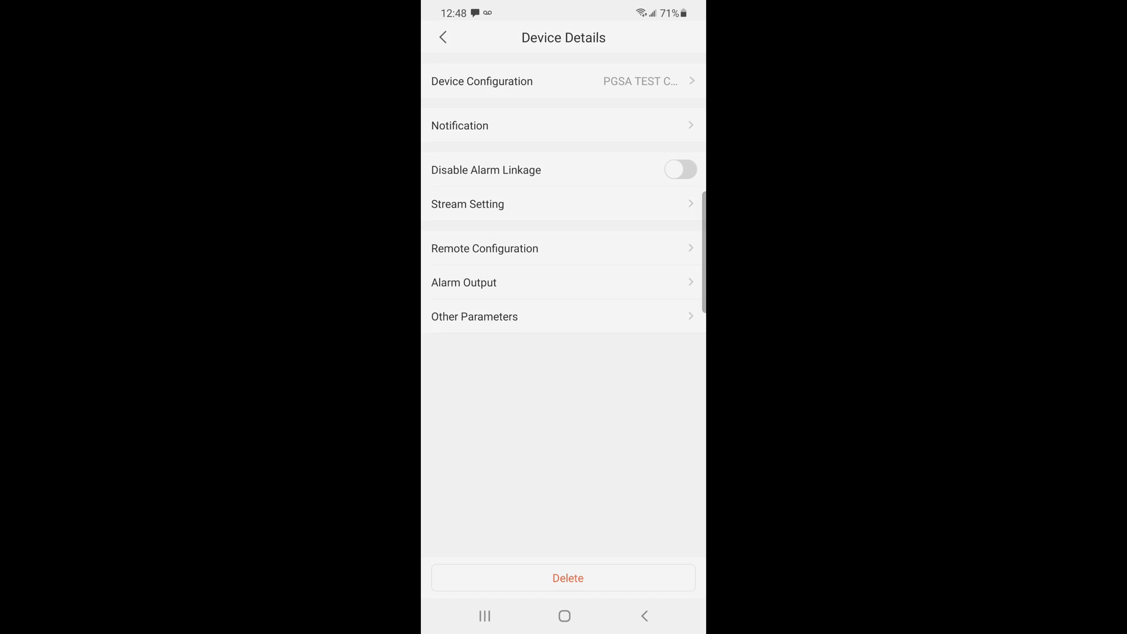
# Step: Back out of Device Details to the Home screen's live camera previews
pyautogui.click(443, 37)
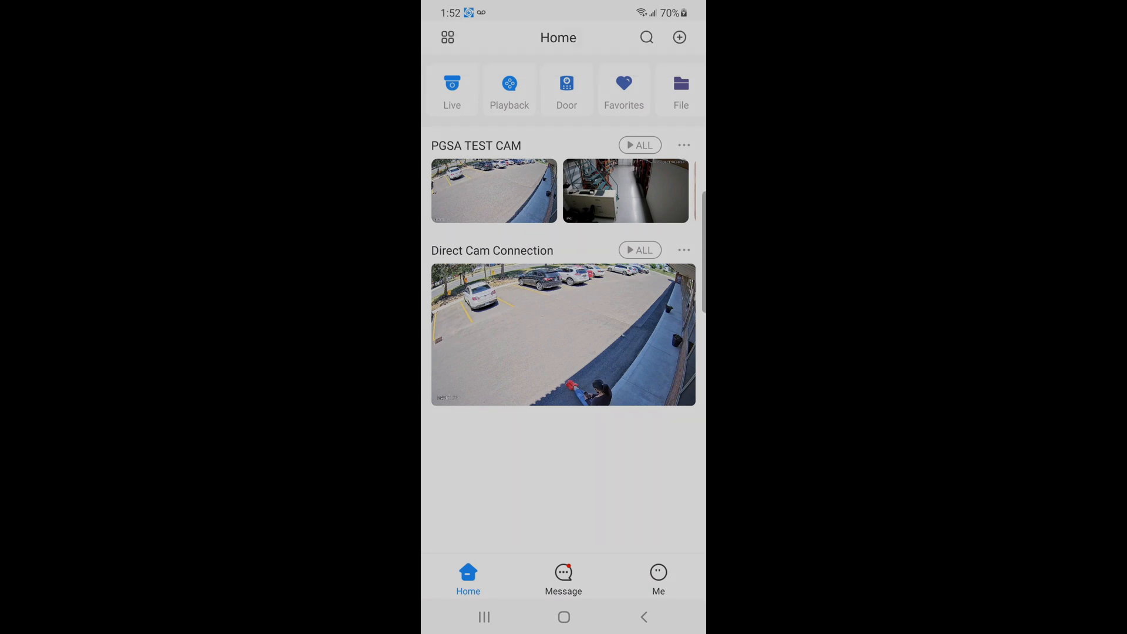
# Step: Browse PGSA TEST CAM-N45DL7Z's human and vehicle alerts and play the 13:52:52 vehicle clip
pyautogui.click(563, 578)
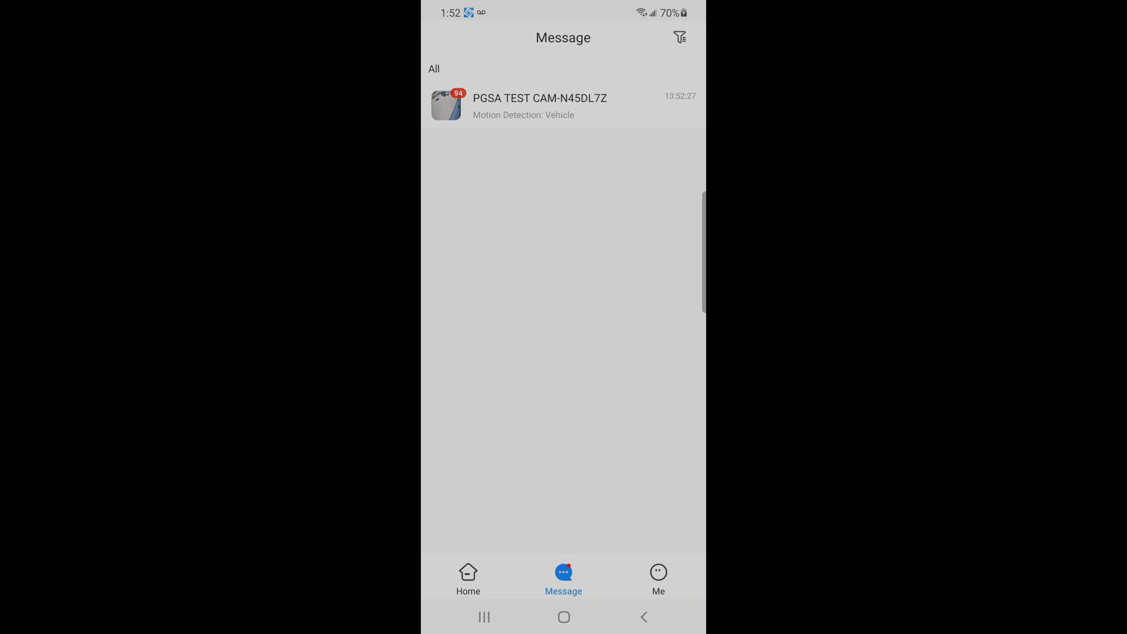
pyautogui.click(539, 105)
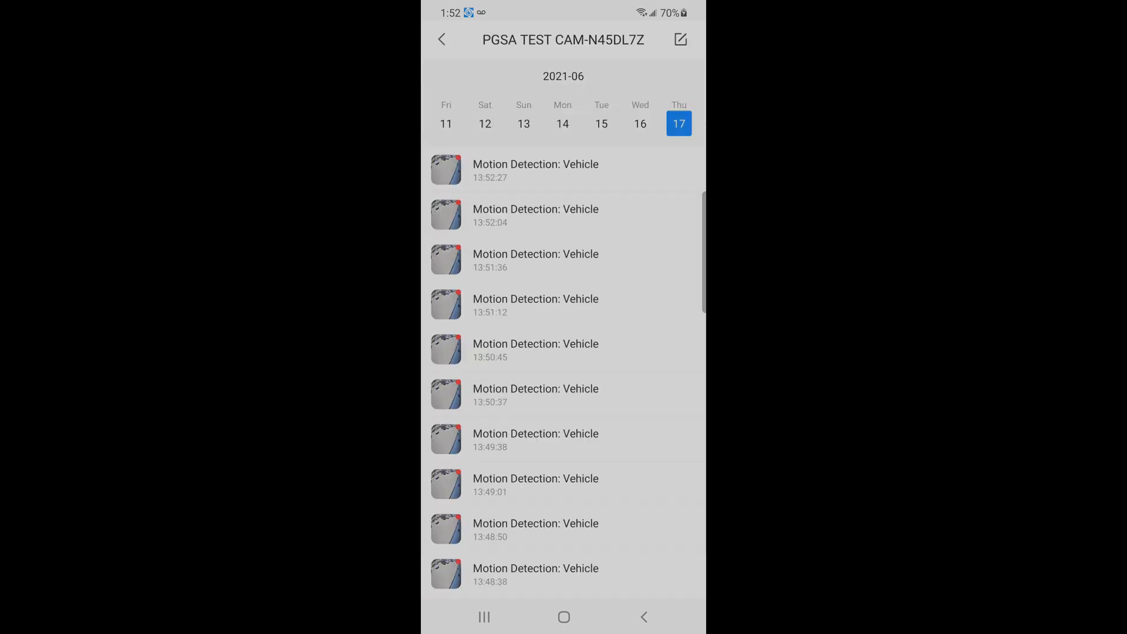
pyautogui.scroll(-3)
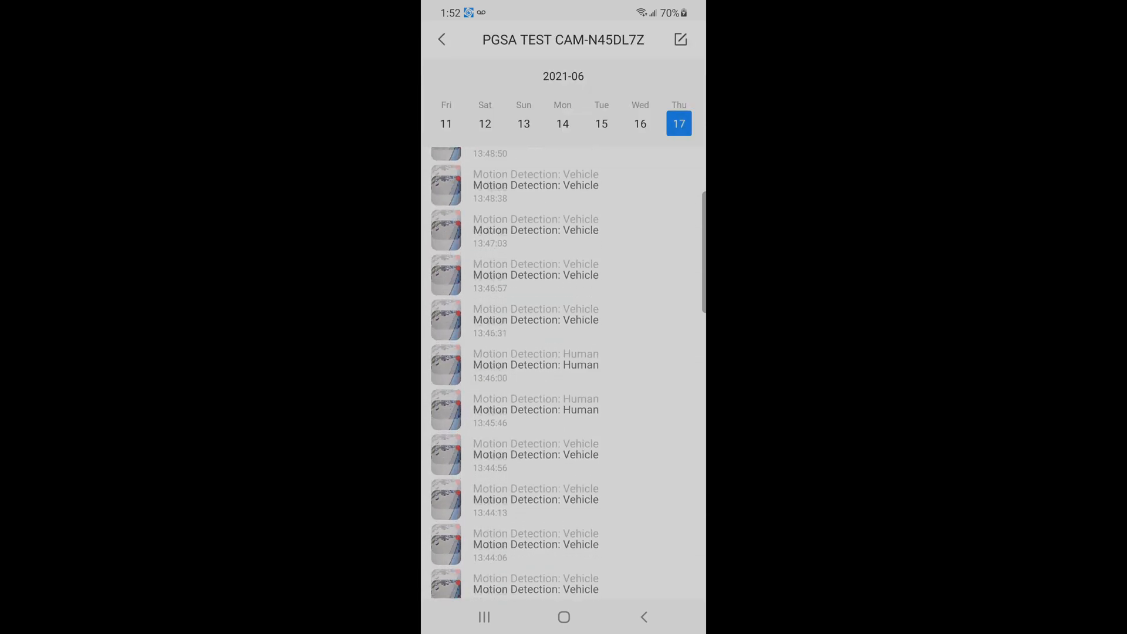
pyautogui.scroll(3)
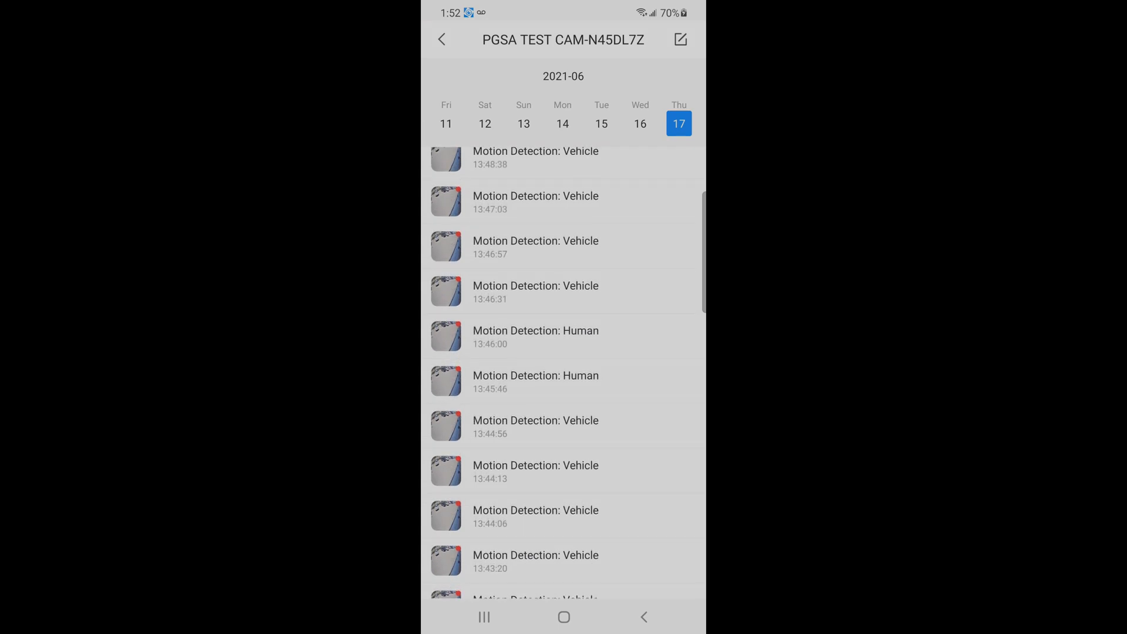
pyautogui.scroll(-3)
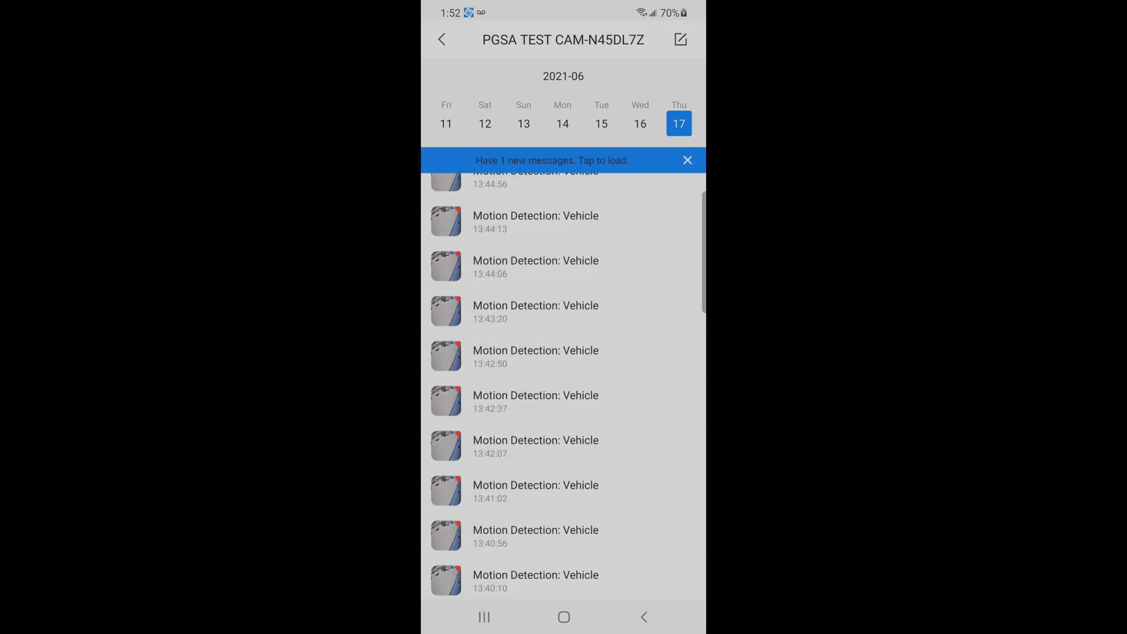
pyautogui.click(551, 160)
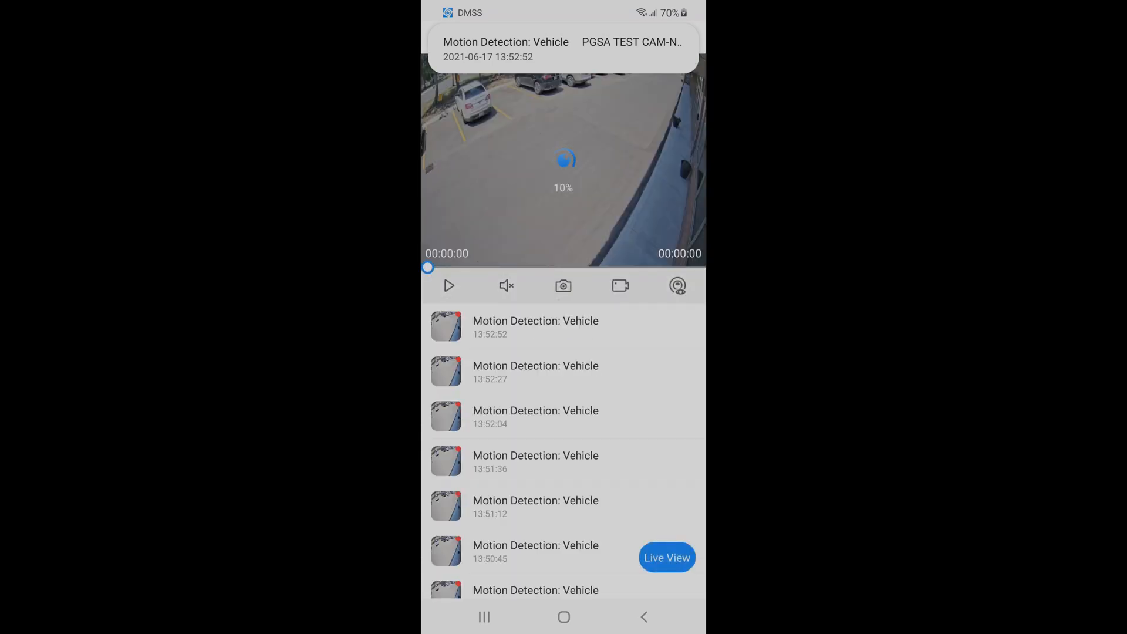
pyautogui.click(448, 285)
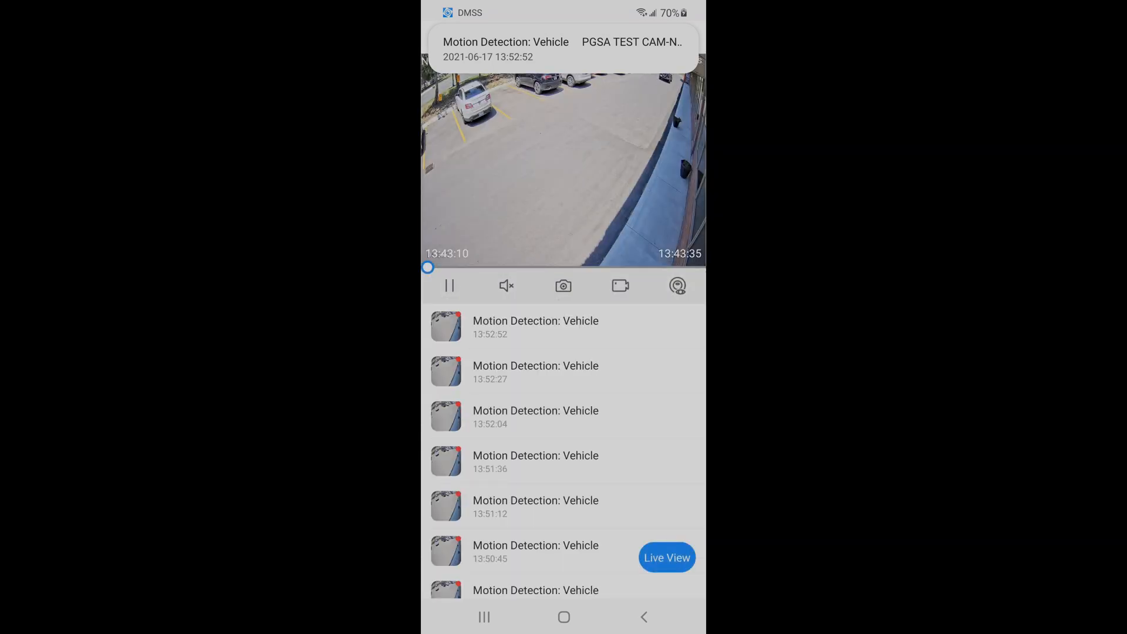